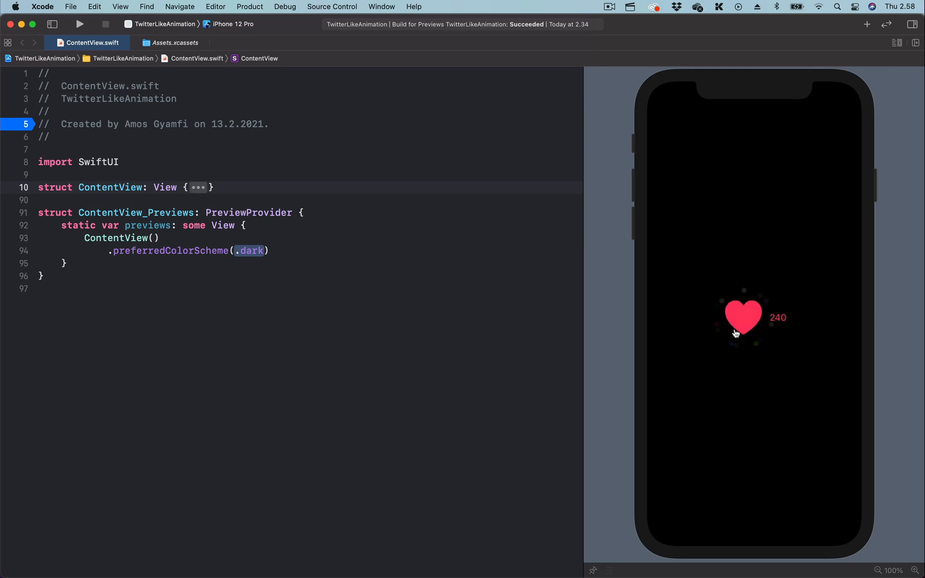
Toggle the preview heart between liked 240 and unliked 239 to watch the fill animation
left_click(744, 319)
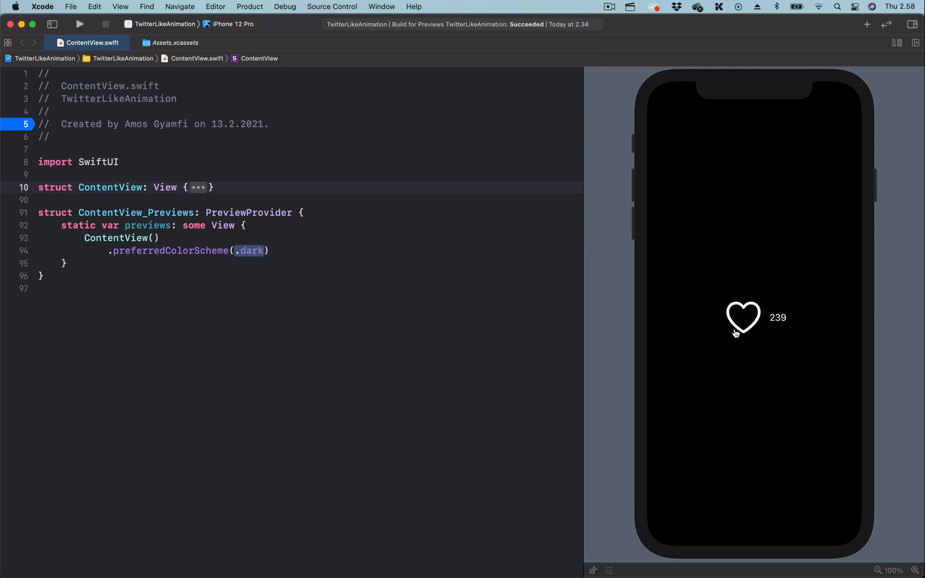
left_click(743, 318)
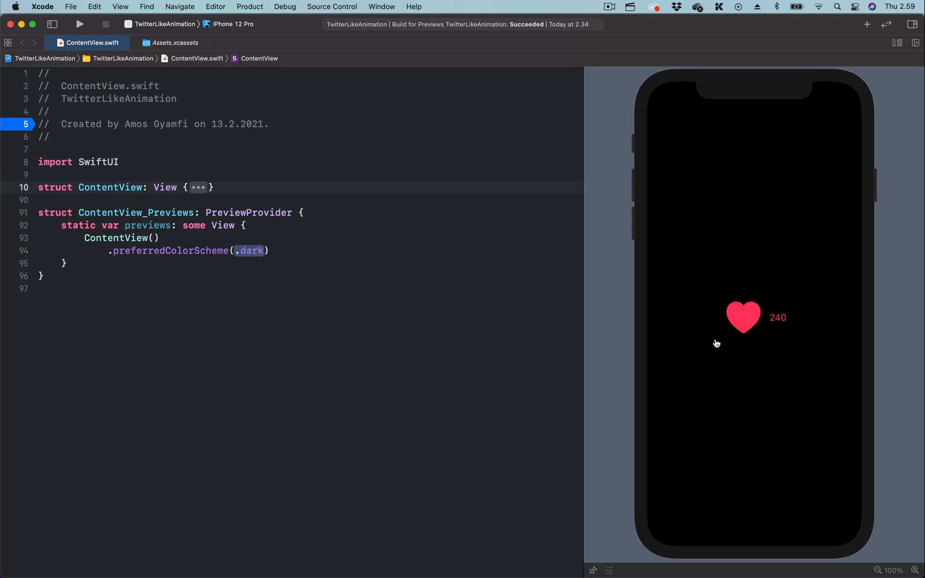
left_click(743, 318)
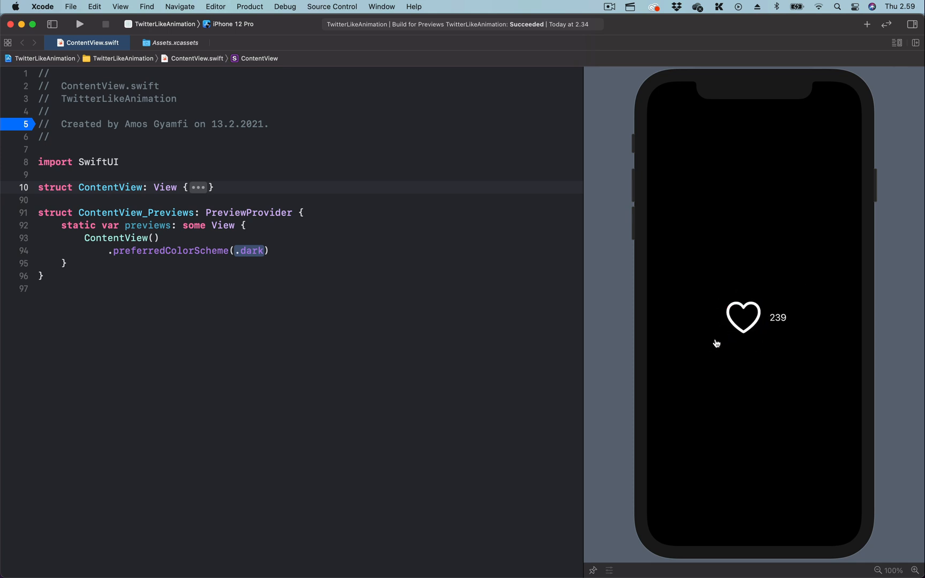
left_click(743, 318)
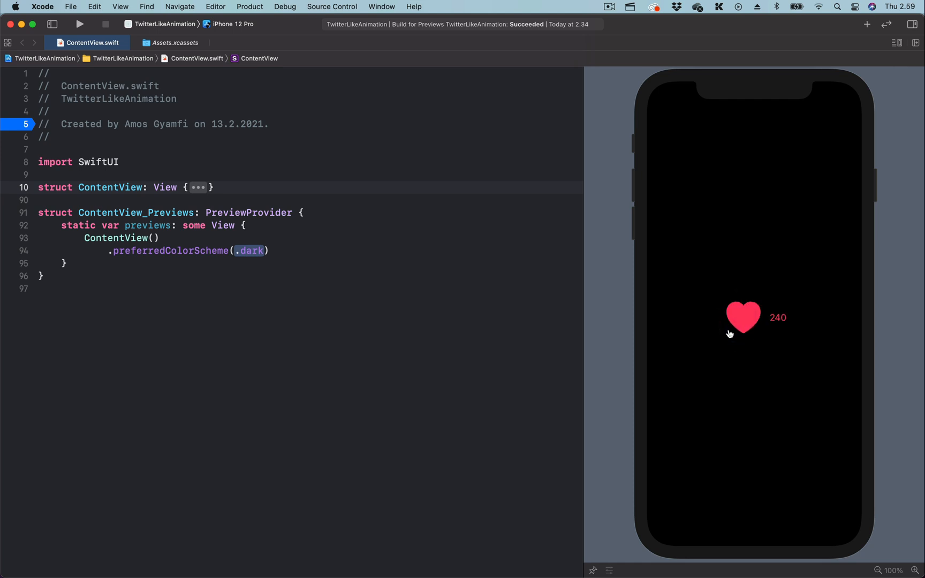
left_click(742, 318)
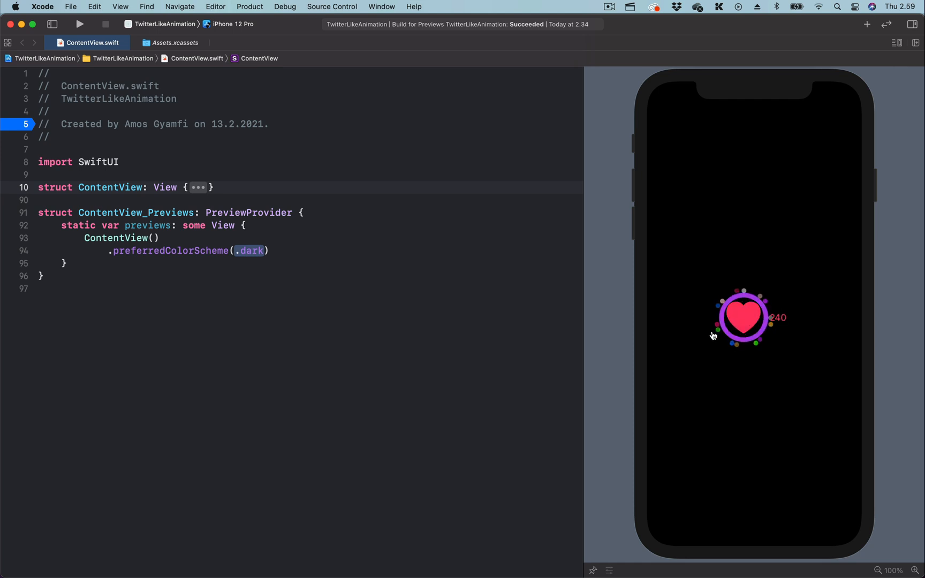
left_click(743, 317)
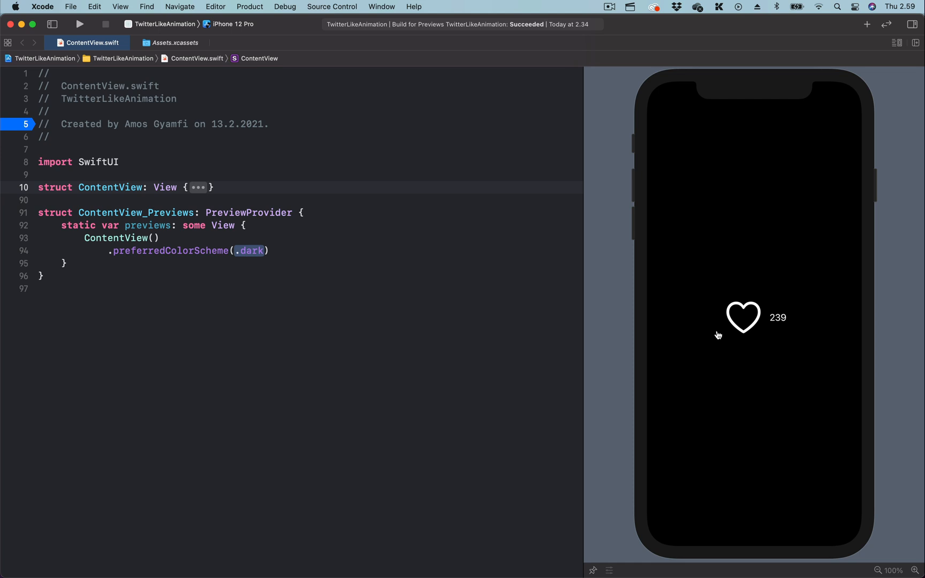
left_click(744, 318)
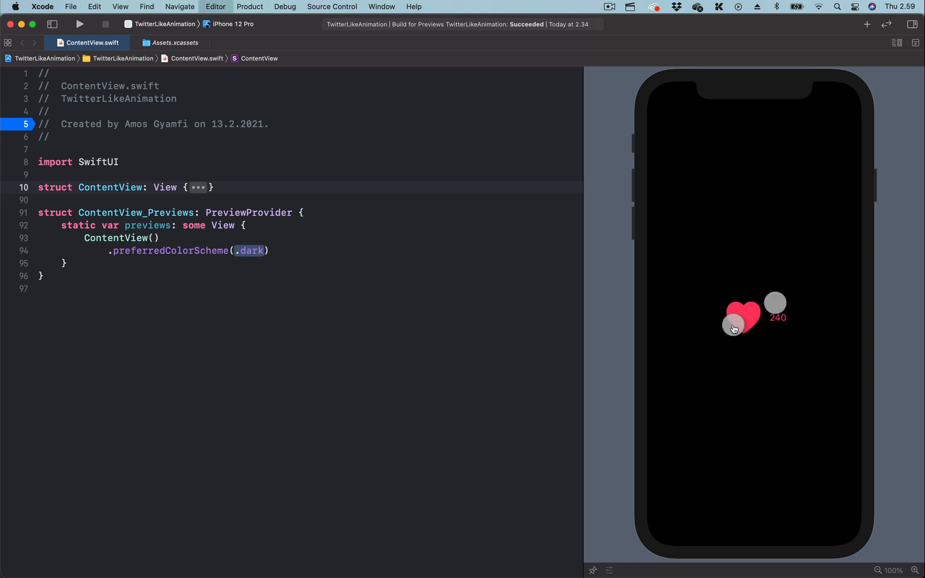
left_click(743, 320)
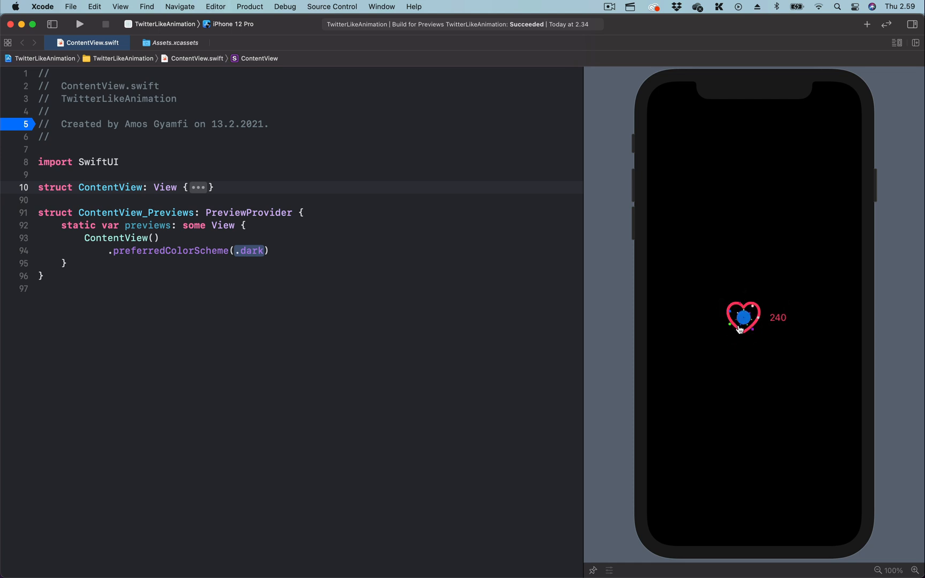
Keep toggling the heart to check the splash ring, ending unliked at 239
left_click(744, 318)
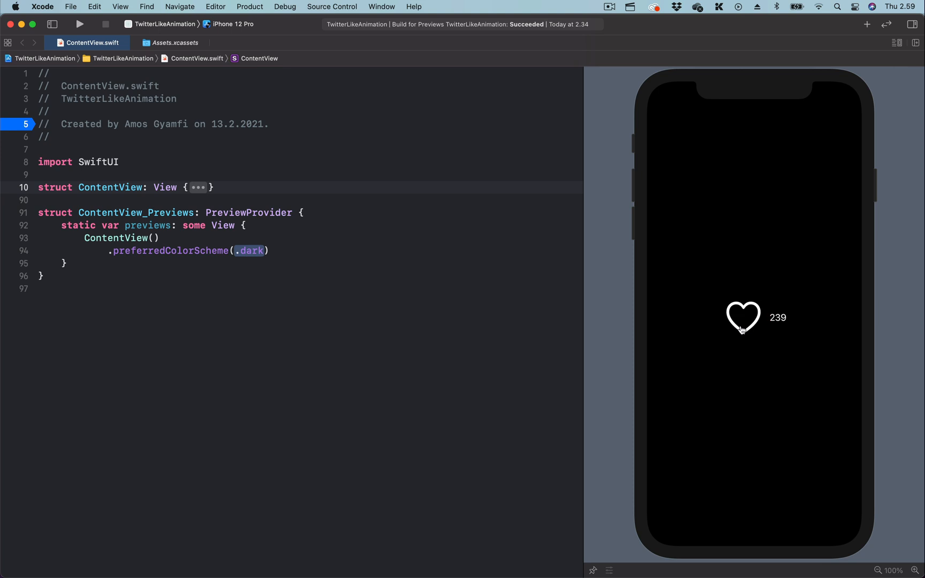
left_click(743, 318)
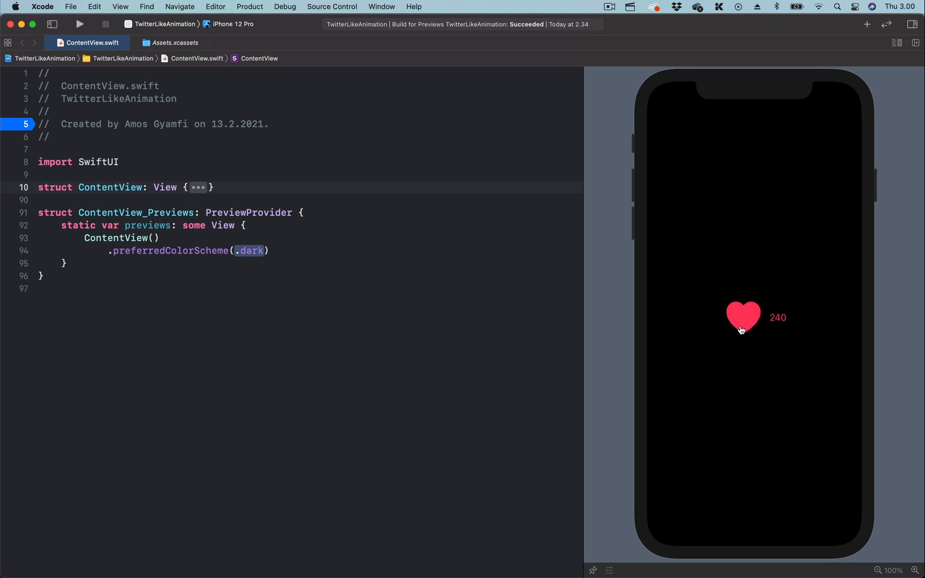
left_click(742, 318)
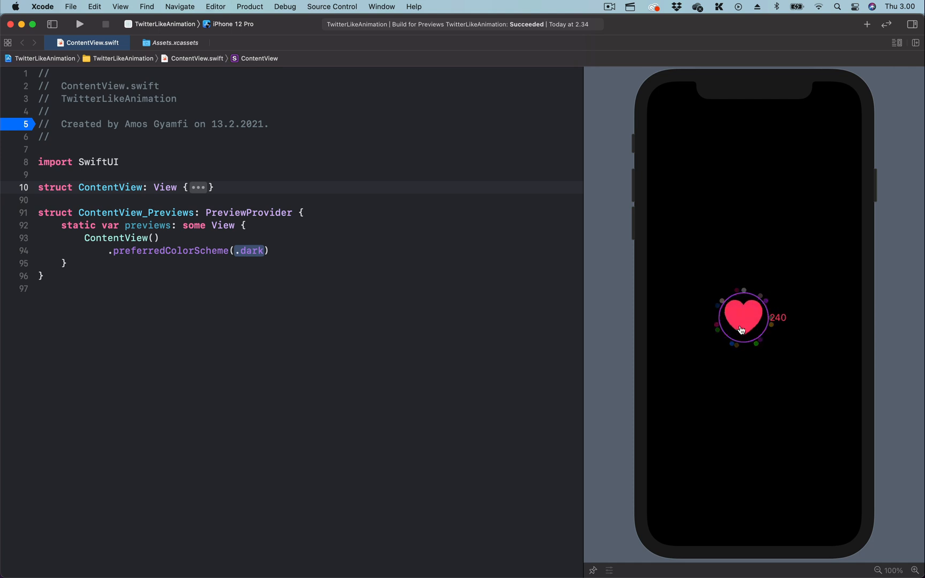
left_click(742, 318)
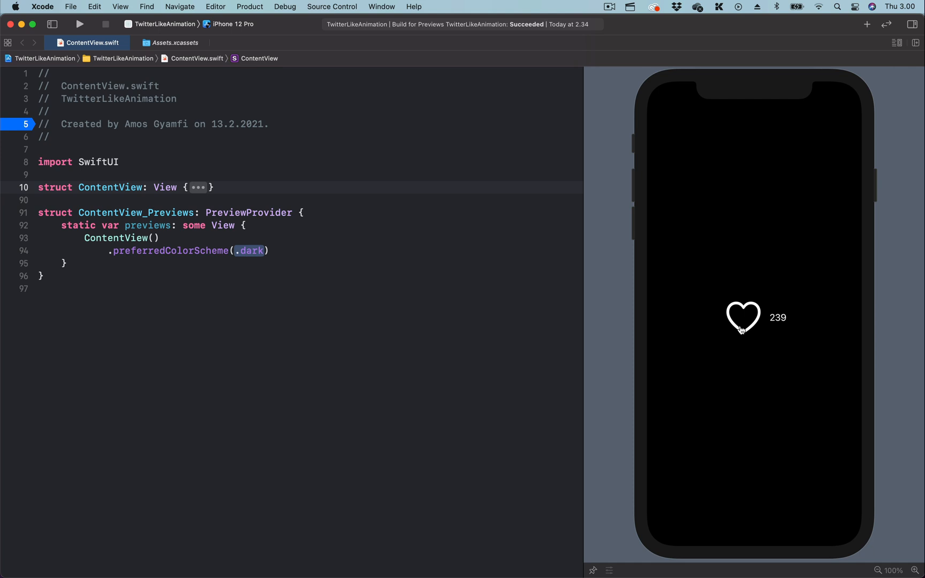
left_click(743, 319)
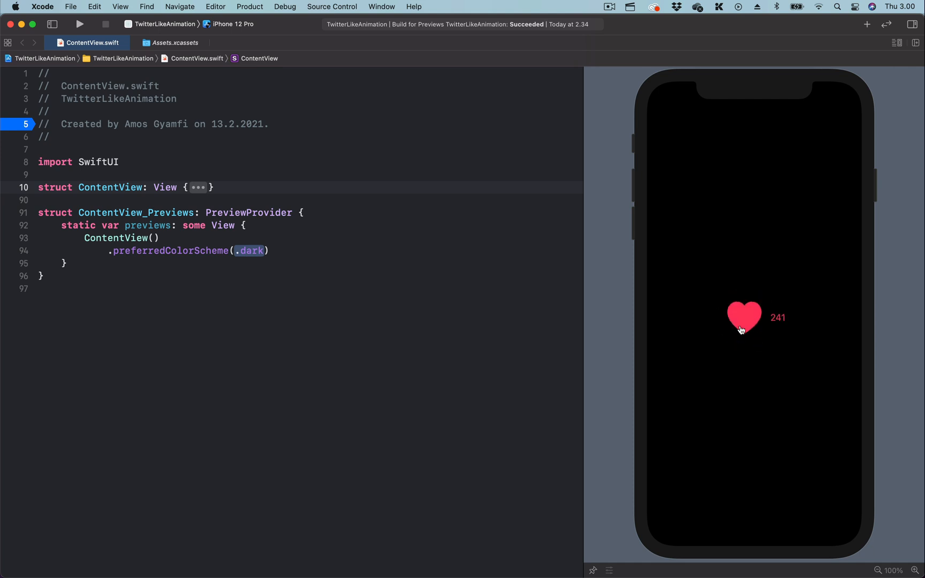
left_click(744, 317)
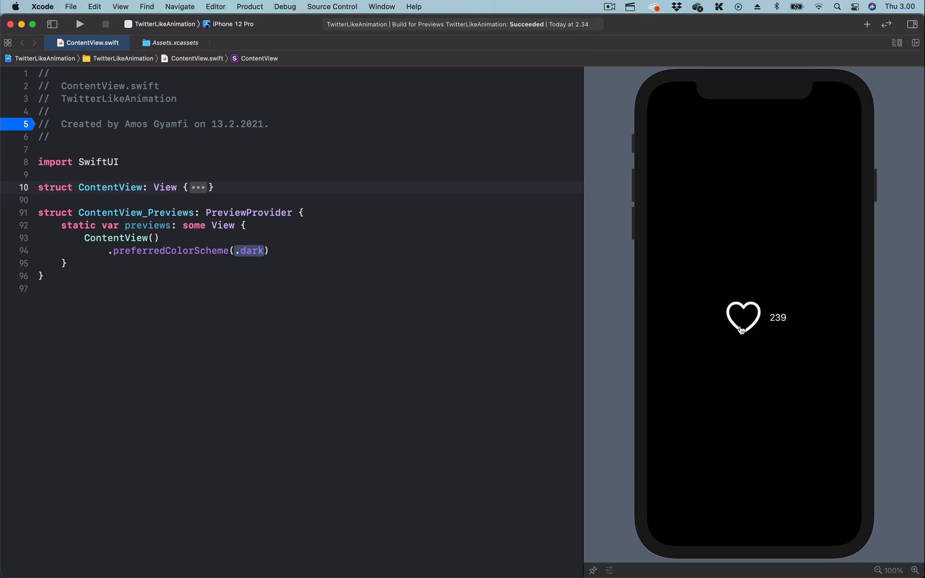
left_click(742, 318)
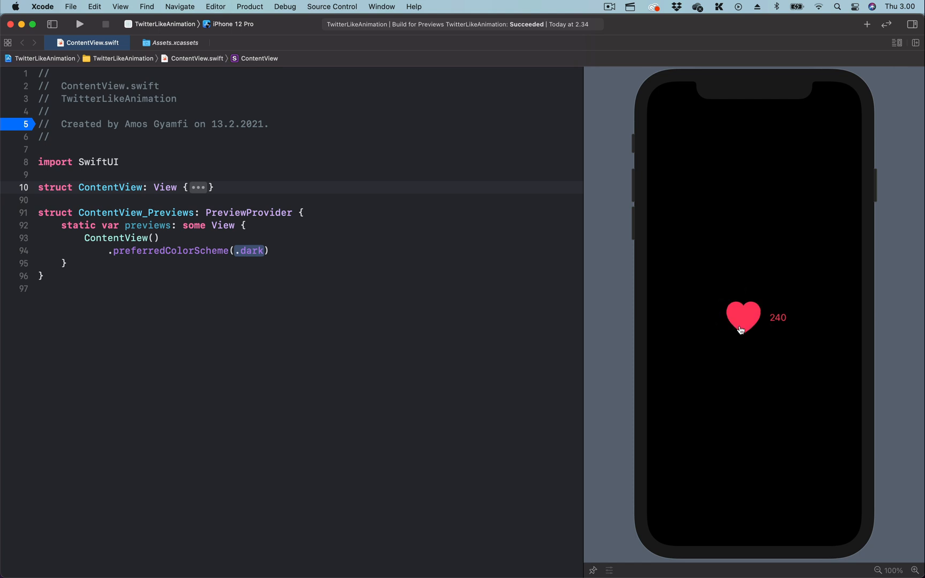
left_click(743, 318)
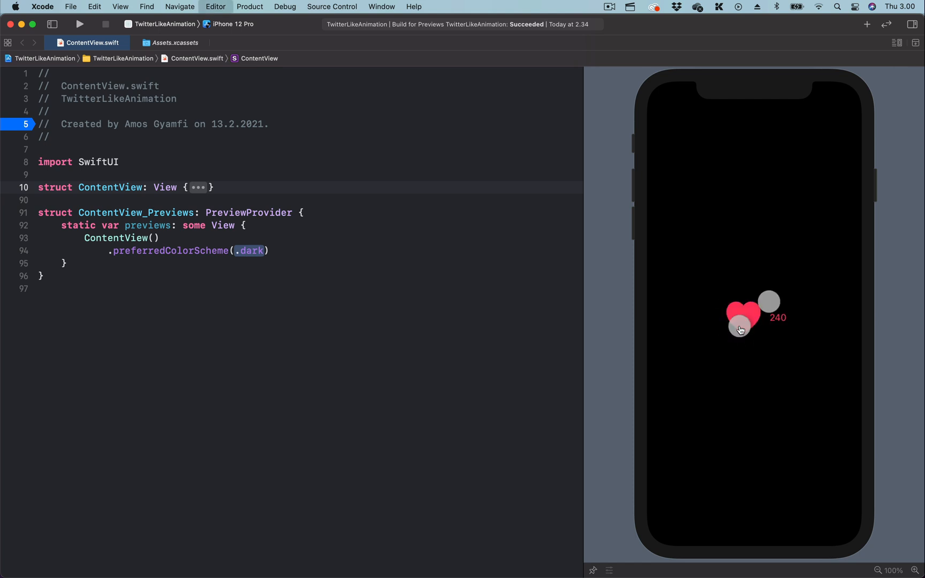
Bring up animation.MP4 in QuickTime Player and scrub to where the heart turns filled
left_click(708, 560)
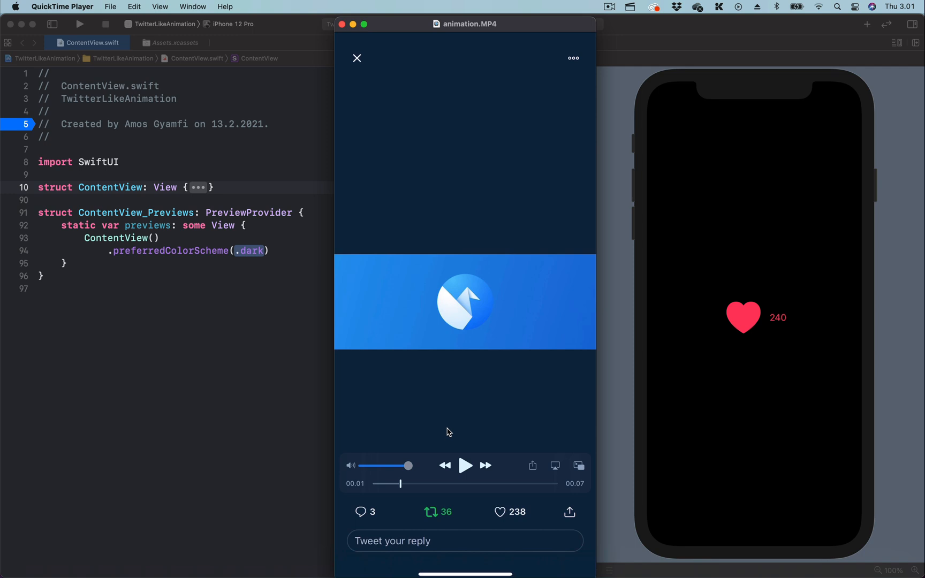
mouse_move(401, 487)
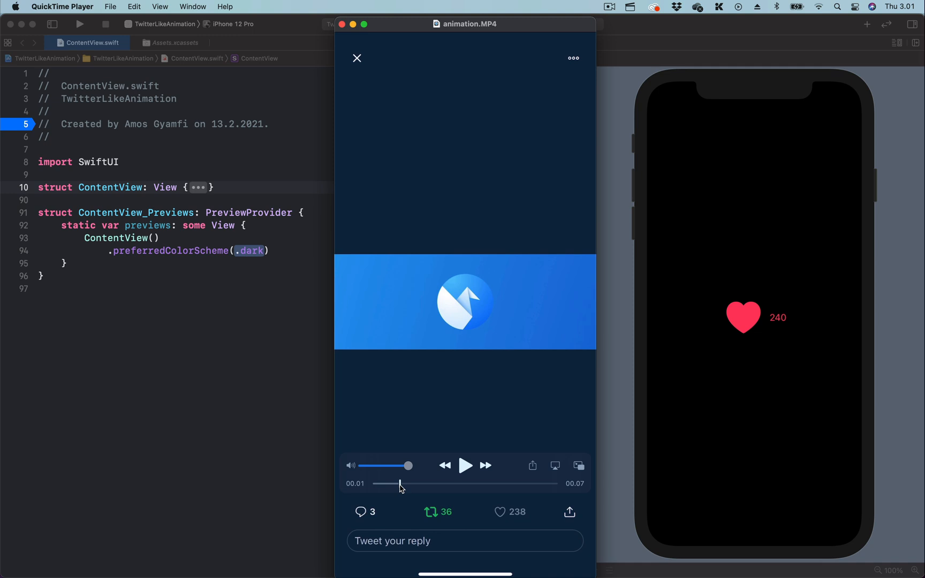
left_click(502, 511)
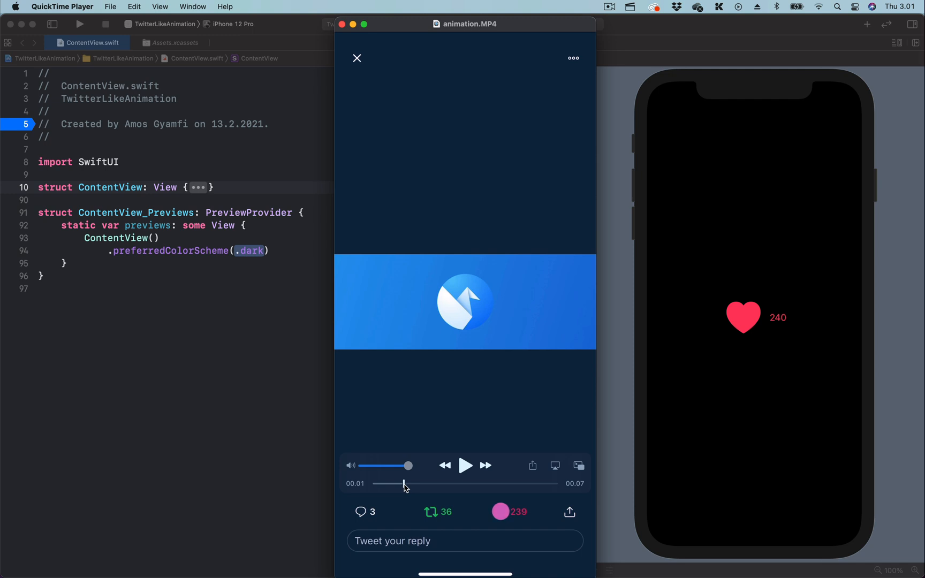
left_click(501, 511)
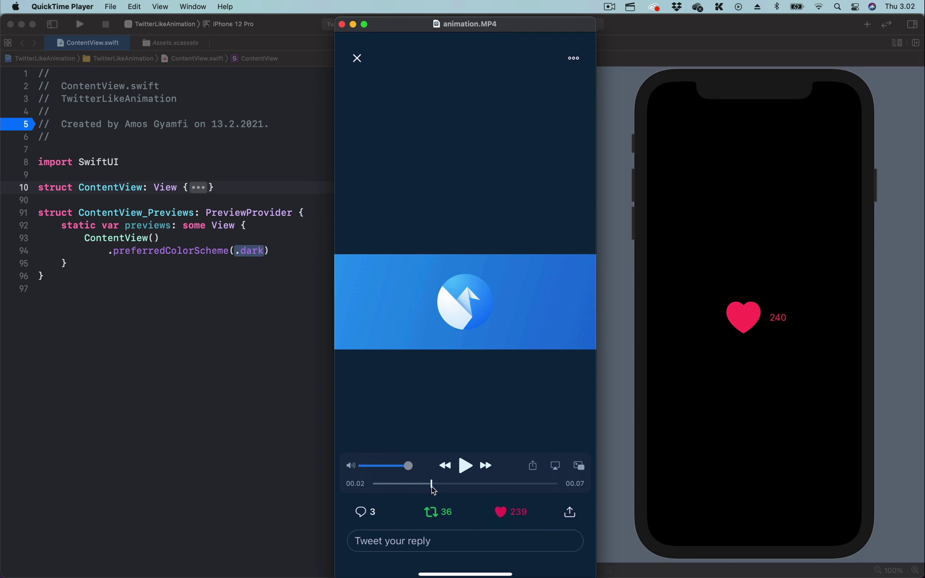
left_click(357, 58)
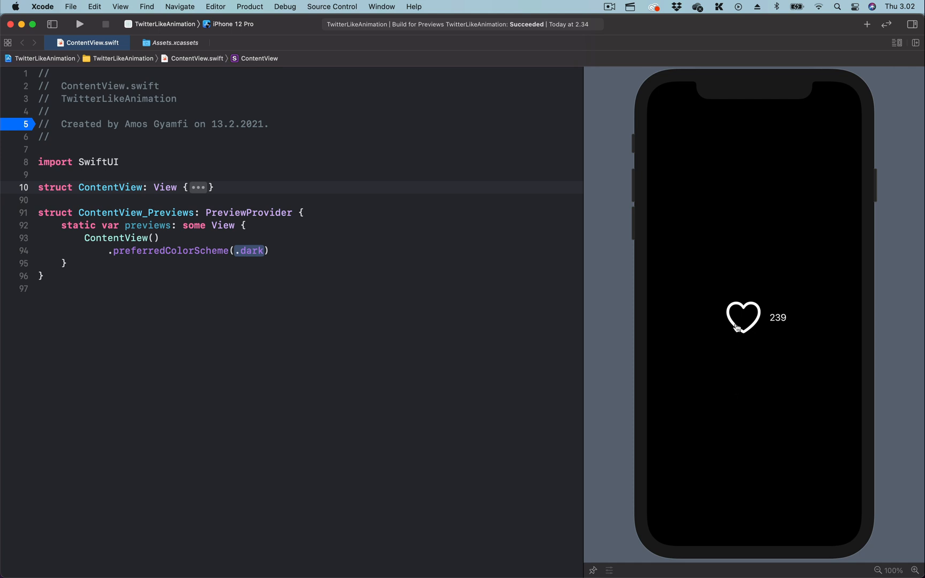
Toggle the Xcode preview heart like, unlike, like, leaving it filled red at 240 with splash
left_click(742, 318)
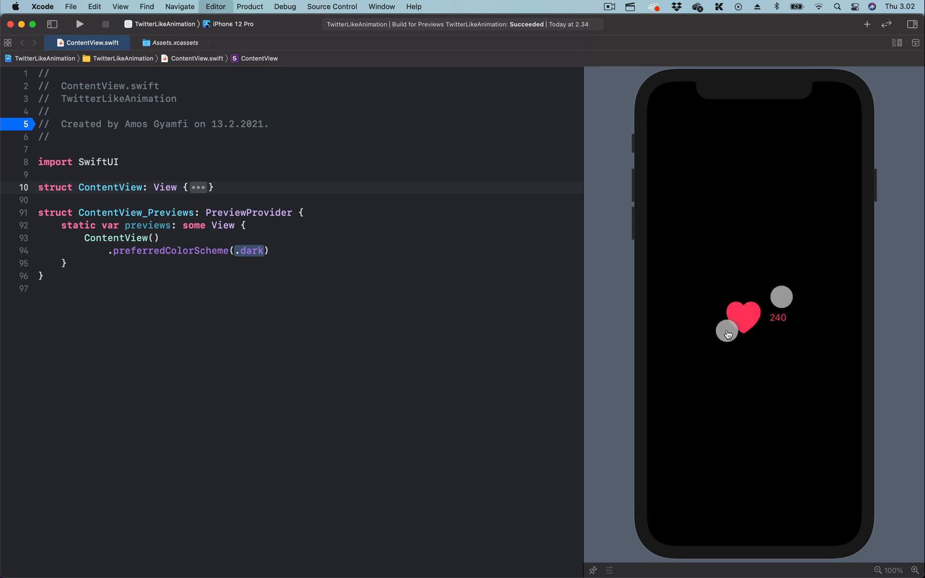
left_click(743, 319)
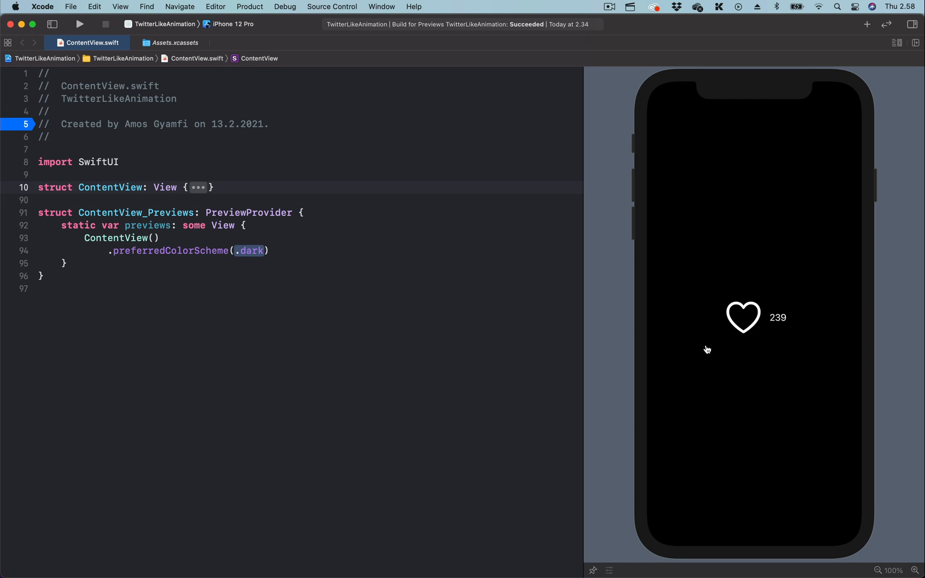
left_click(743, 317)
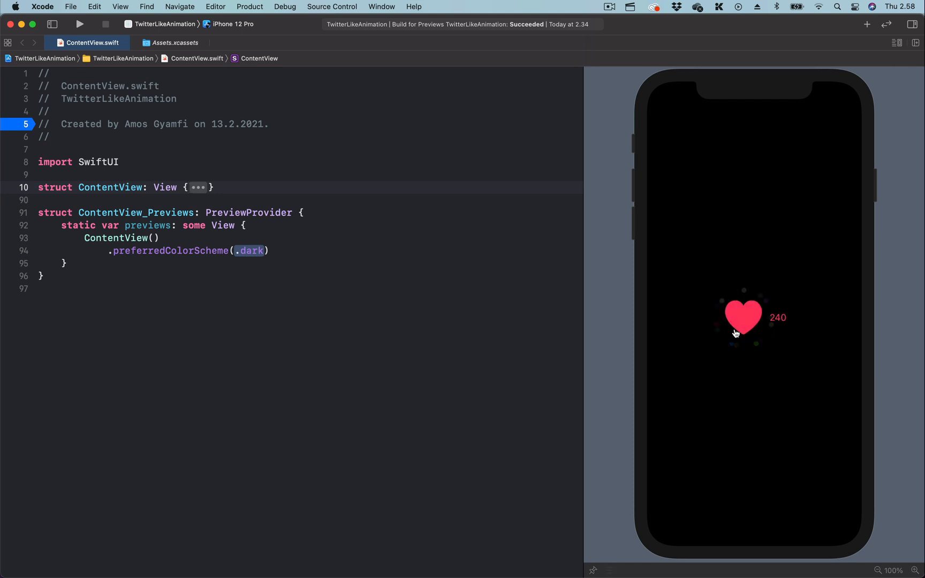